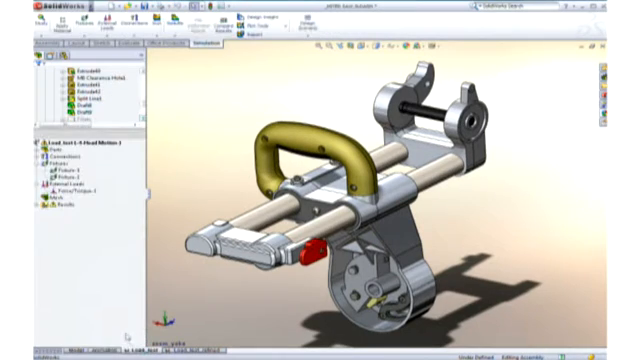
Show the actuator assembly's configurations and select the bottom configuration in the list
right_click(52, 188)
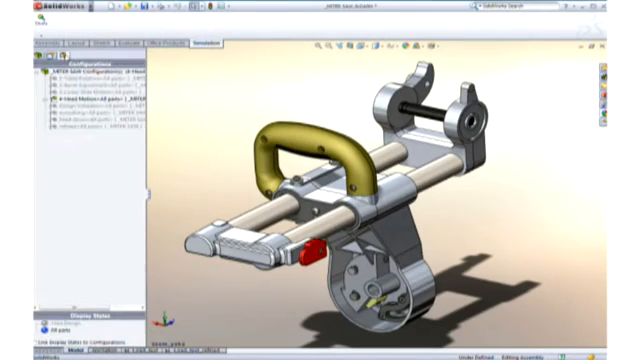
left_click(90, 130)
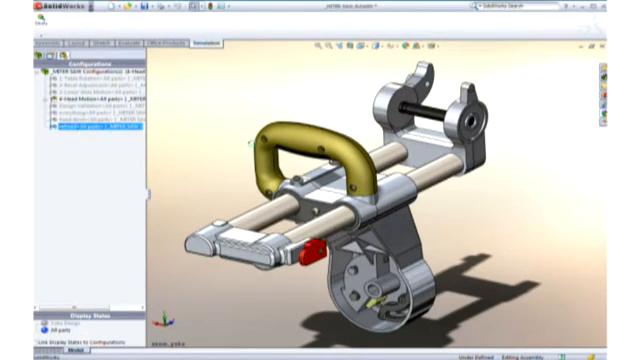